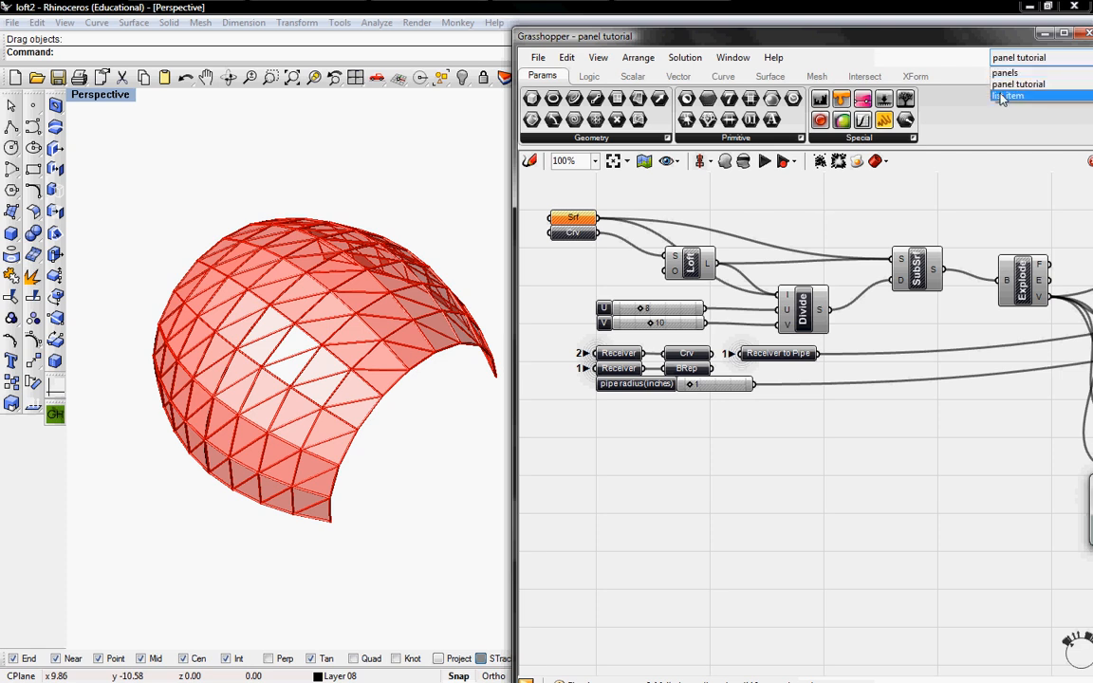
Set the indices on the List Item components picking each panel's corner vertices from Explode V
{"action": "left_click", "coordinate": [1013, 95]}
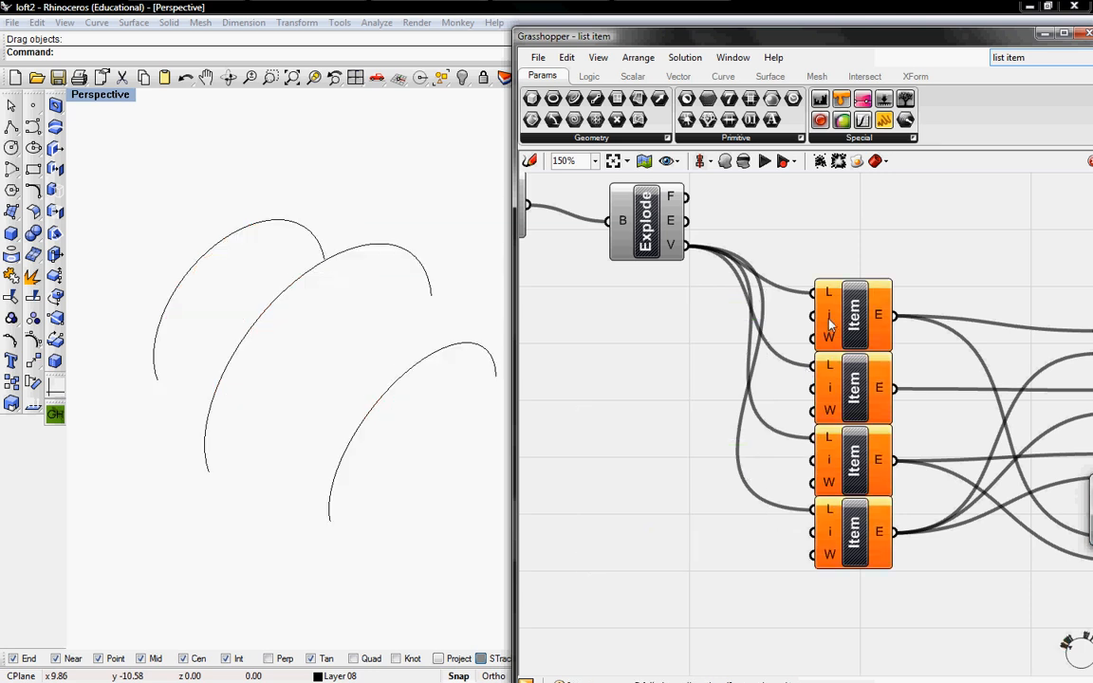
{"action": "right_click", "coordinate": [852, 315]}
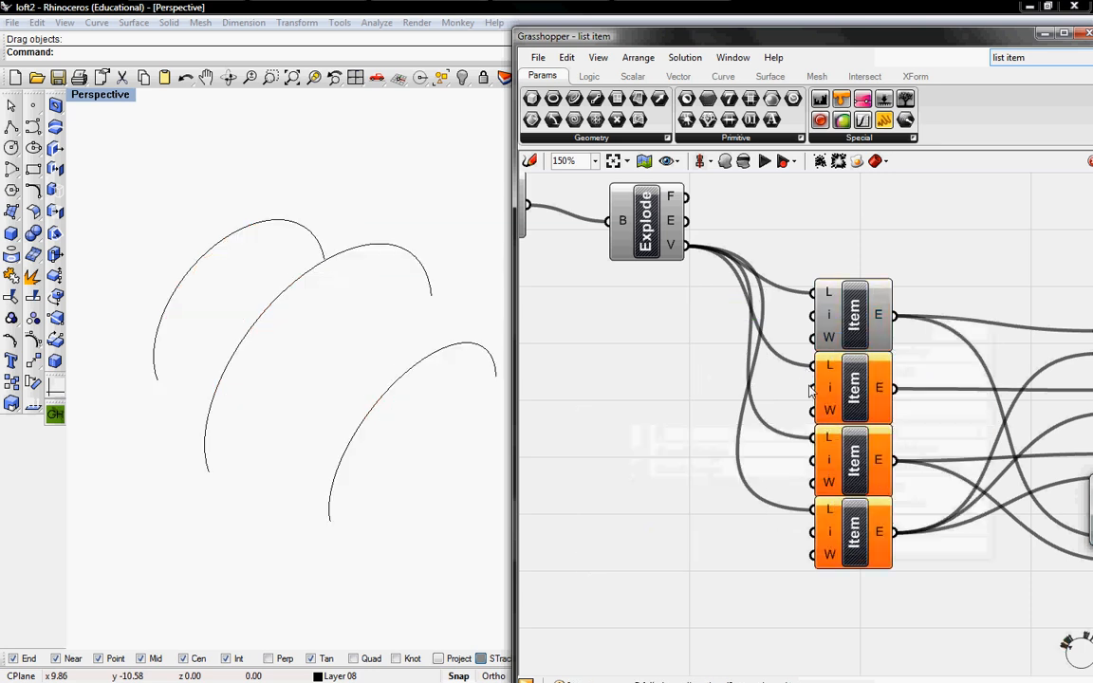
{"action": "right_click", "coordinate": [852, 387]}
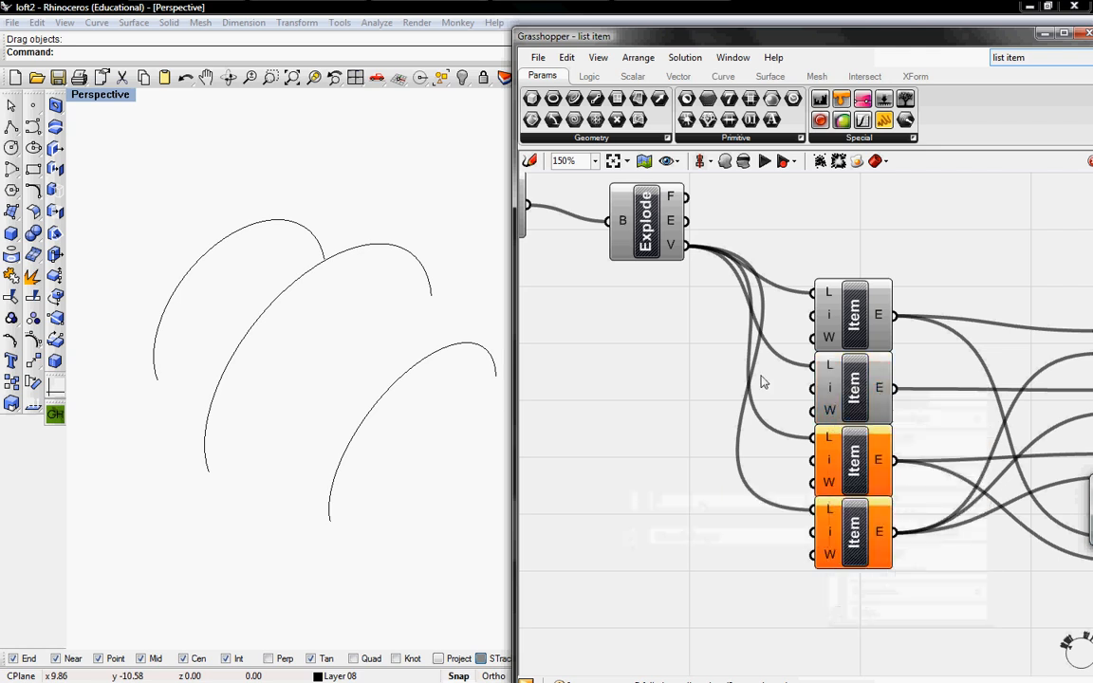
{"action": "right_click", "coordinate": [852, 461]}
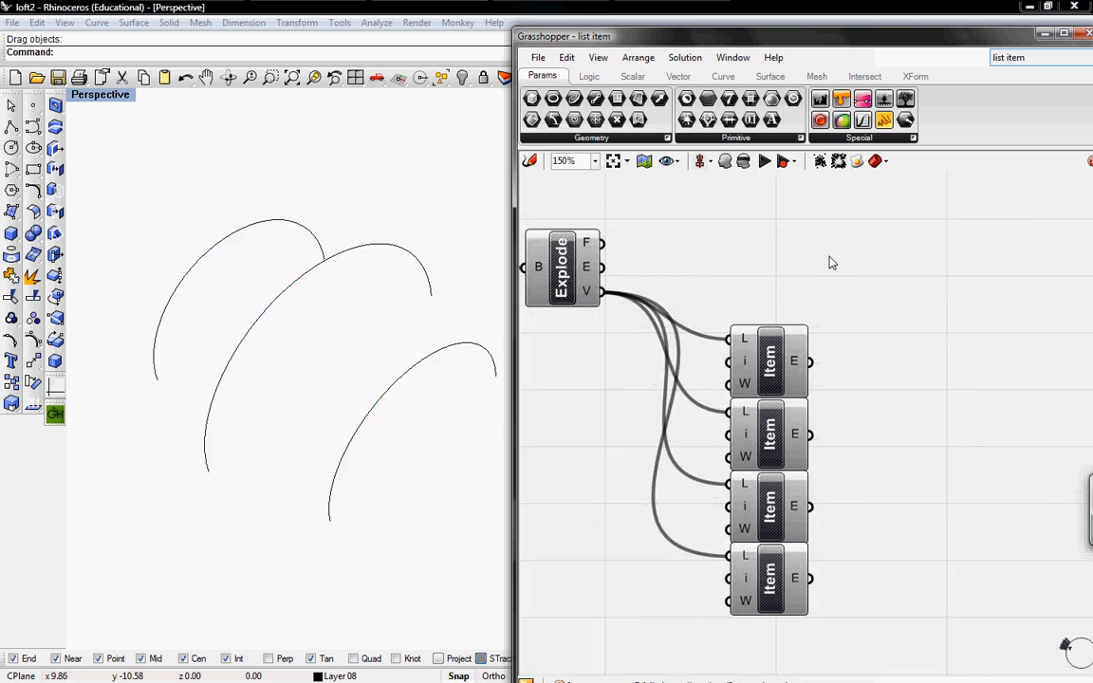
Add 4Point Surface components from Surface > Freeform for the triangular panels
{"action": "left_click", "coordinate": [771, 76]}
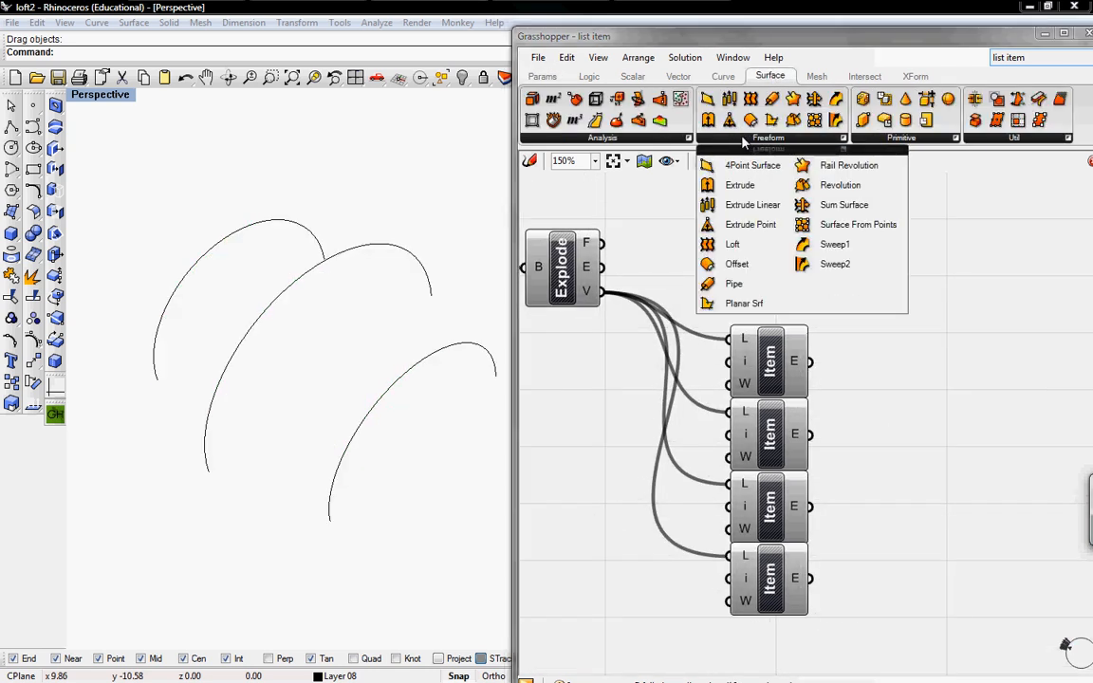
{"action": "left_click", "coordinate": [751, 165]}
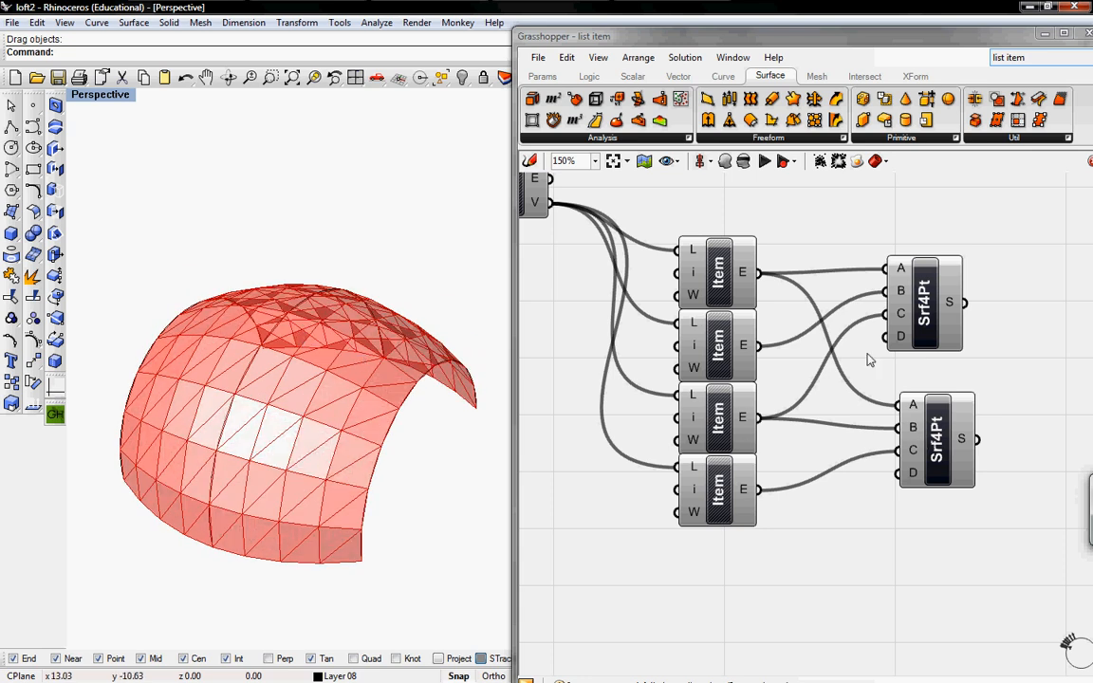
{"action": "mouse_move", "coordinate": [805, 417]}
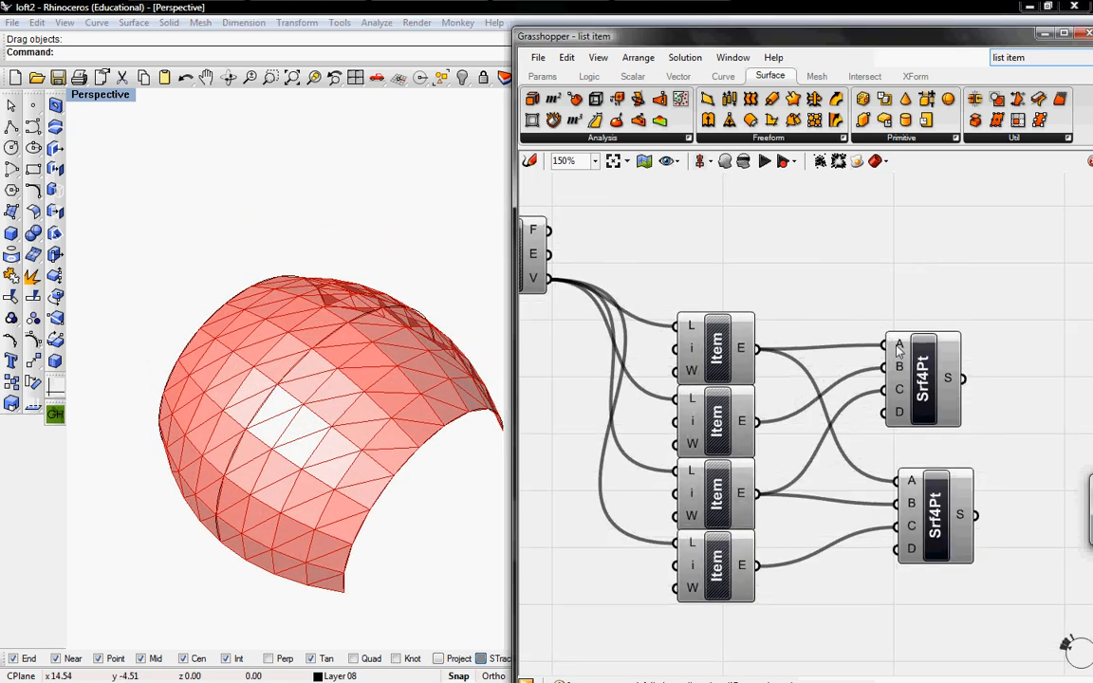
{"action": "mouse_move", "coordinate": [850, 351]}
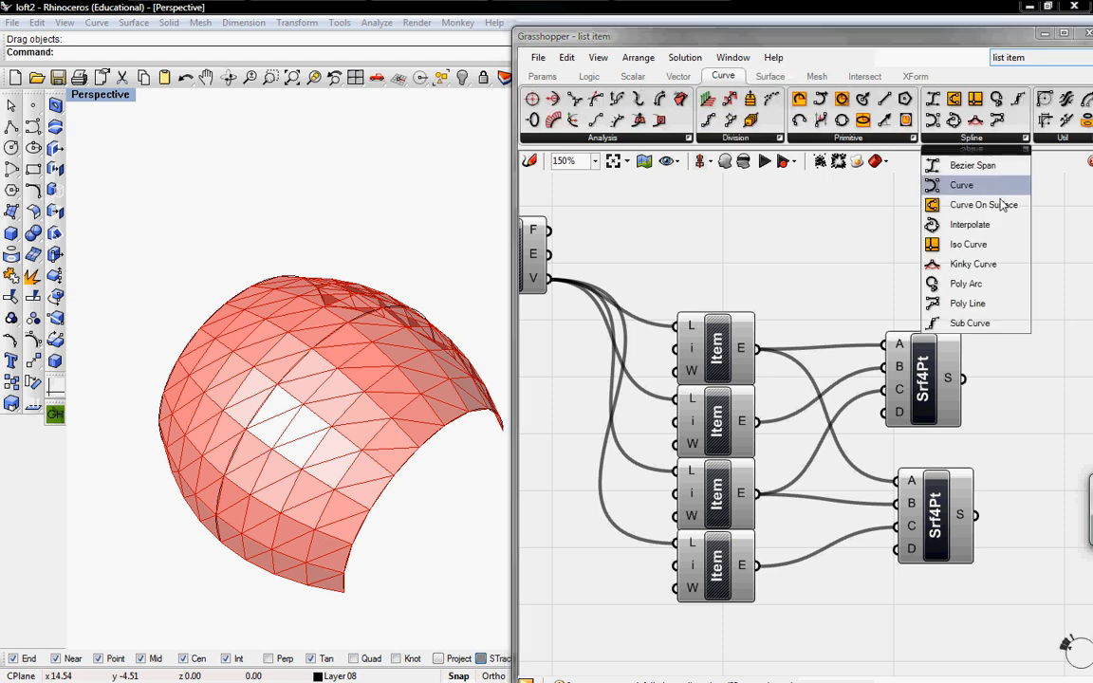
Add a Poly Line fed by Explode V and a Line wired between two List Item corner outputs
{"action": "left_click", "coordinate": [968, 303]}
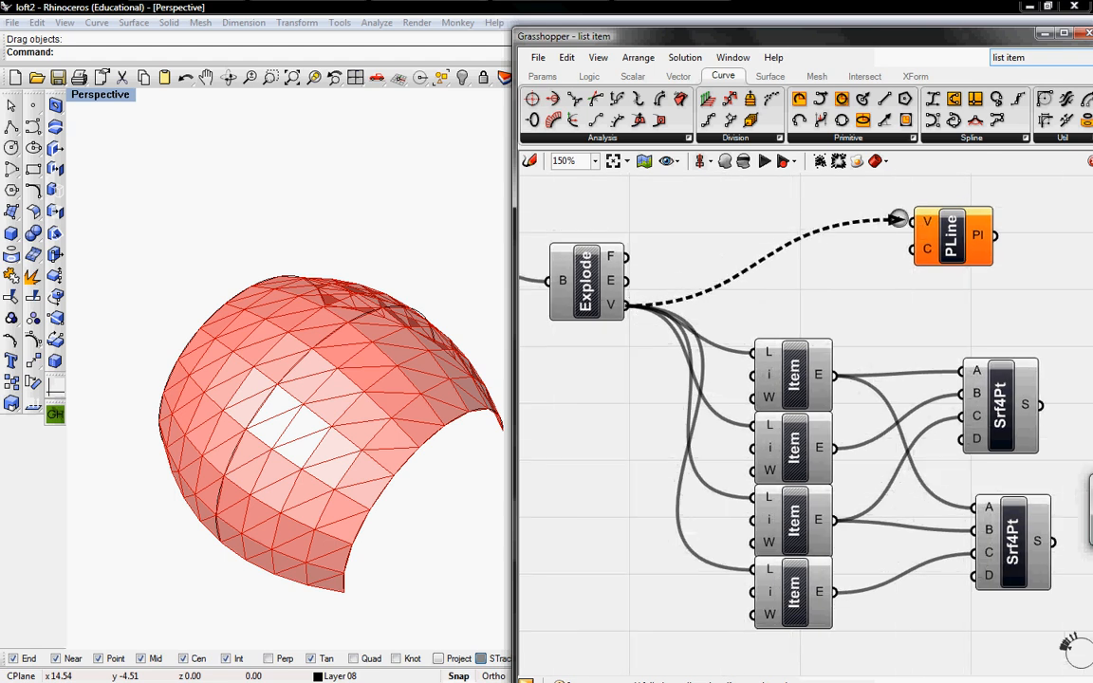
{"action": "right_click", "coordinate": [852, 243]}
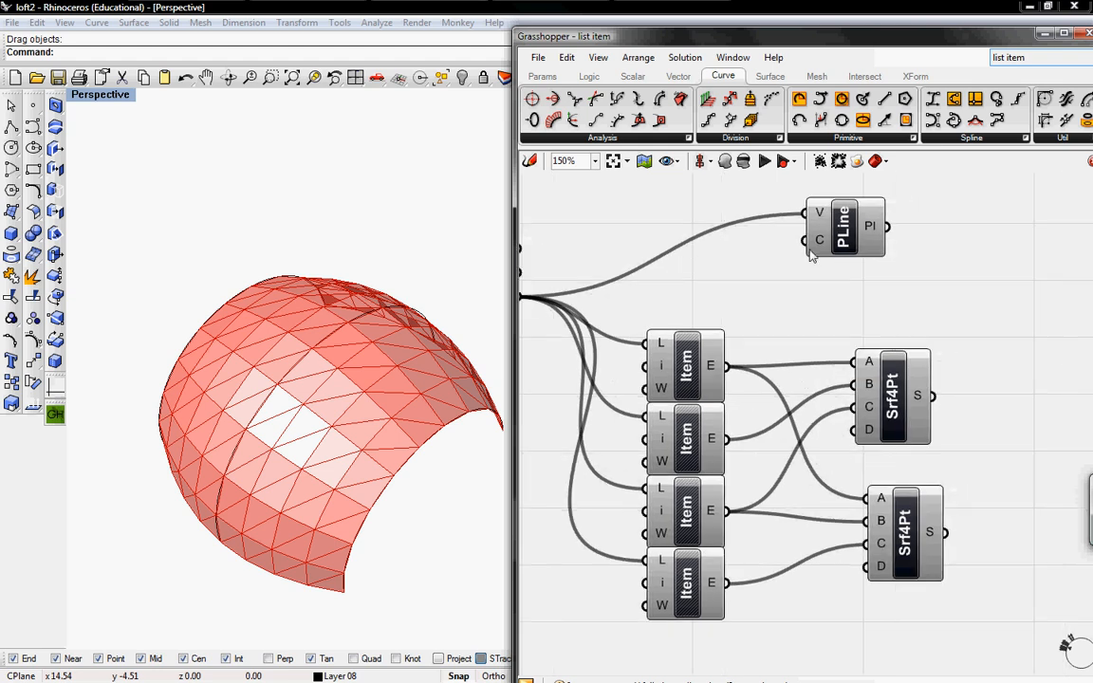
{"action": "mouse_move", "coordinate": [425, 427]}
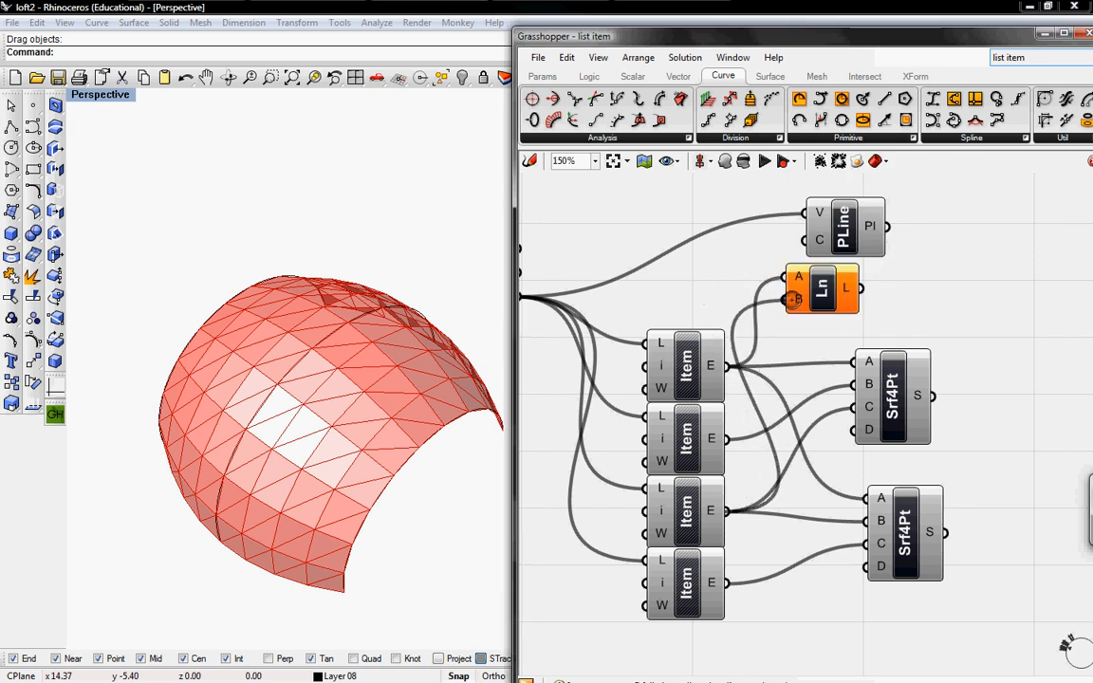
{"action": "left_click", "coordinate": [846, 288]}
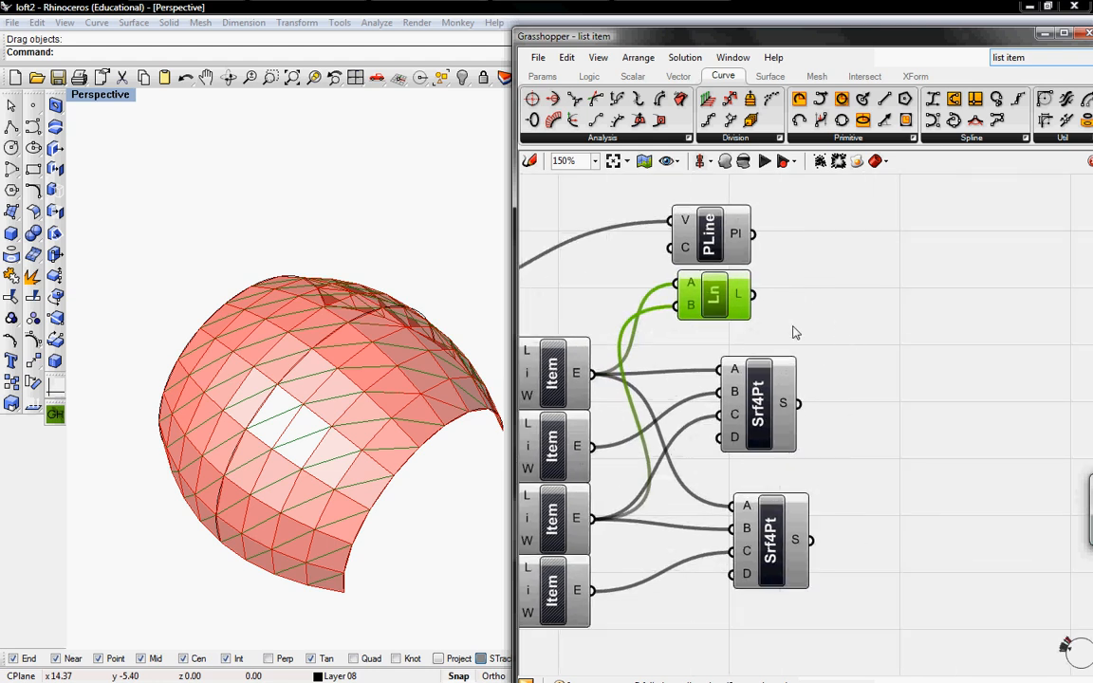
{"action": "mouse_move", "coordinate": [548, 84]}
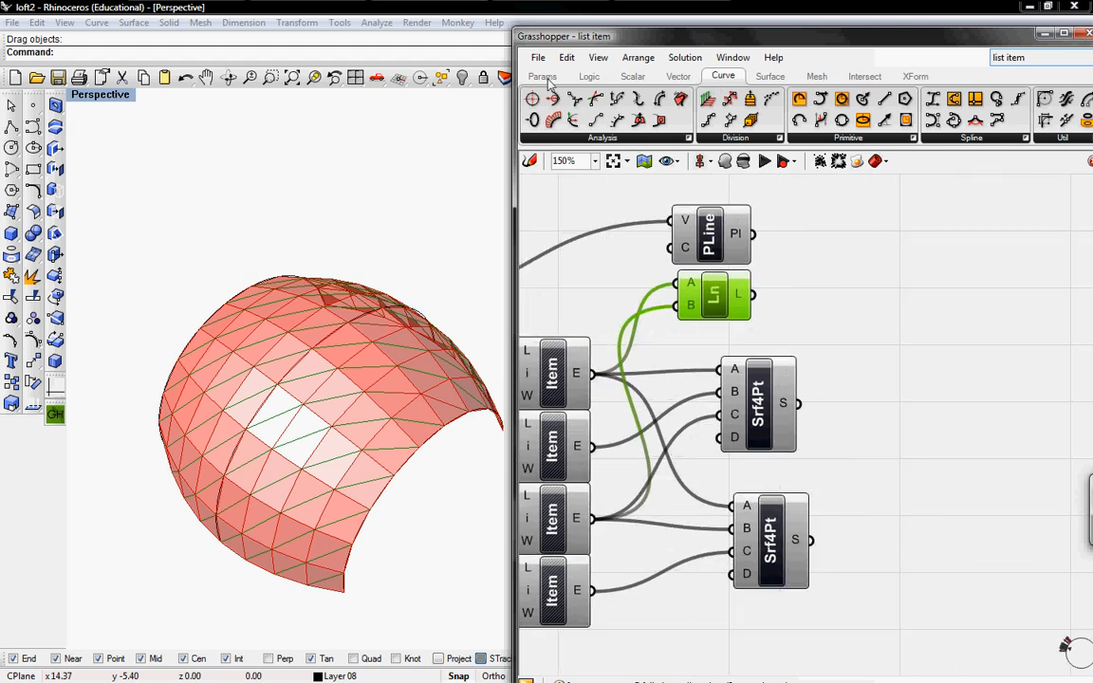
Add a Curve parameter from Params > Geometry collecting the polyline and line outputs
{"action": "left_click", "coordinate": [543, 76]}
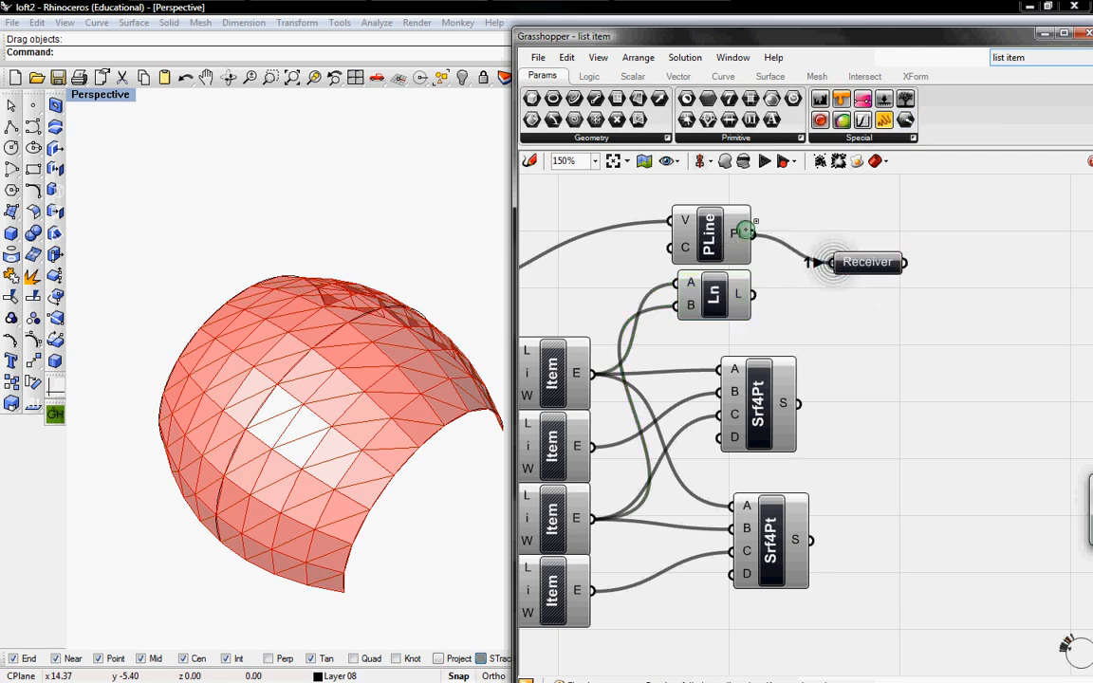
{"action": "left_click", "coordinate": [592, 137]}
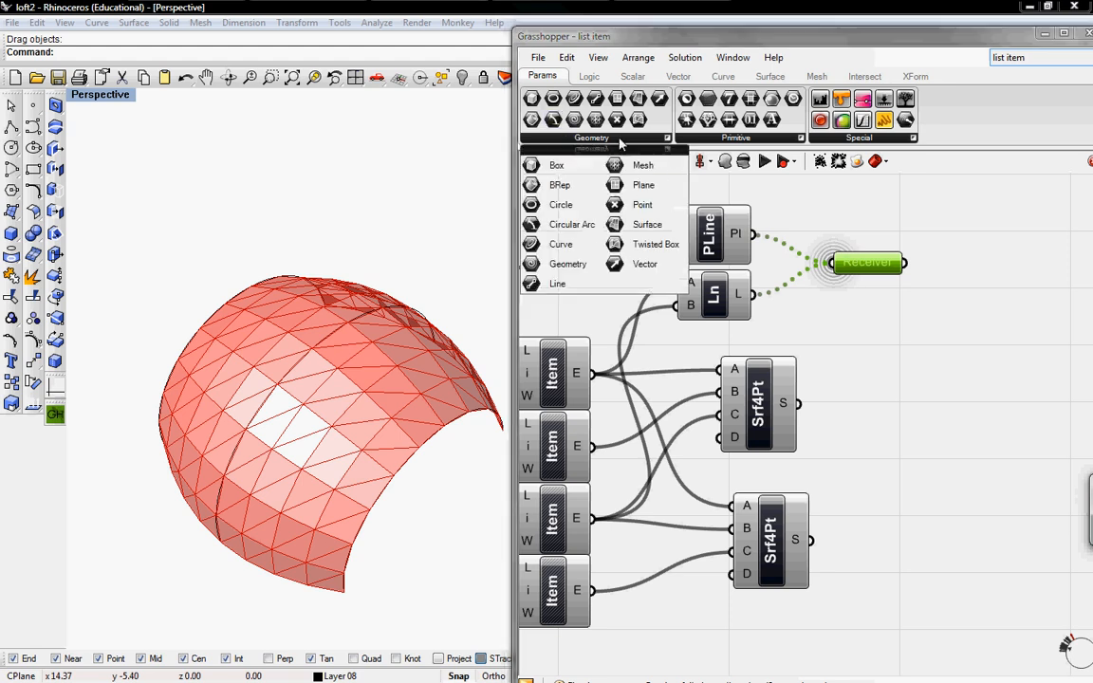
{"action": "left_click", "coordinate": [1002, 264]}
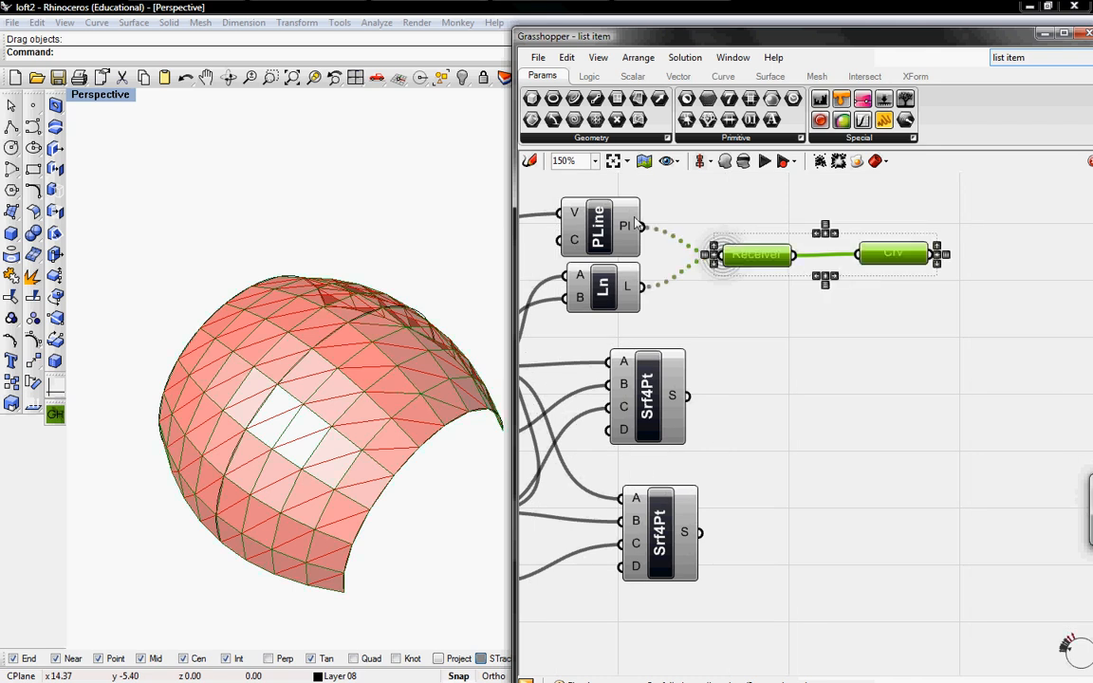
Turn off the Line component's preview
{"action": "right_click", "coordinate": [603, 285]}
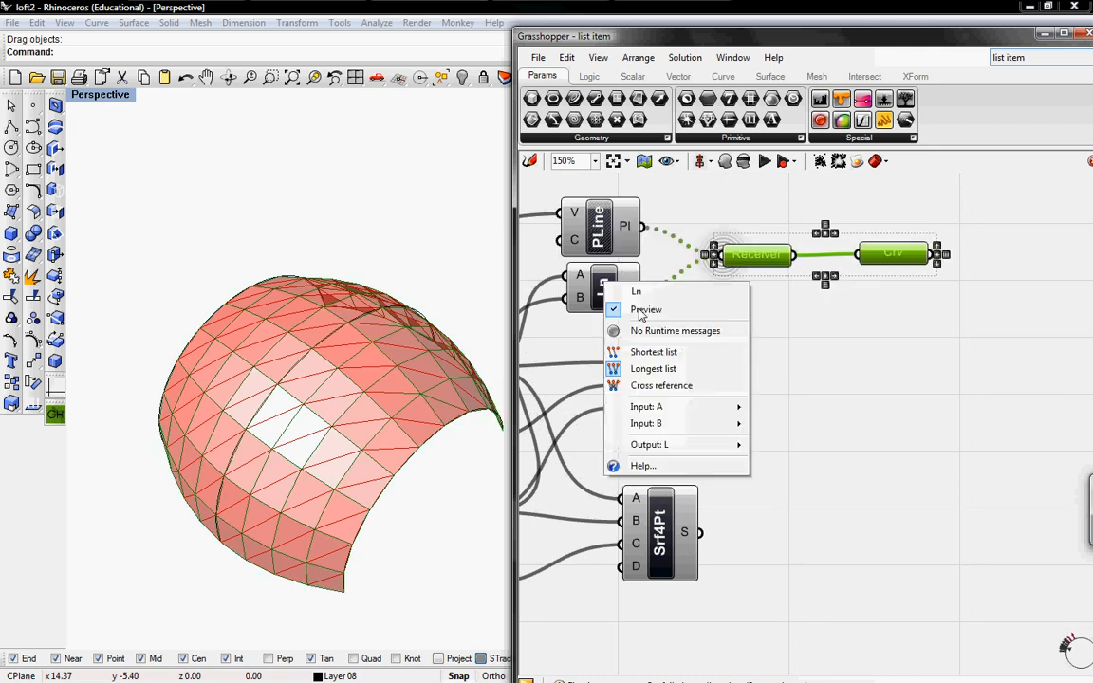
{"action": "left_click", "coordinate": [645, 309]}
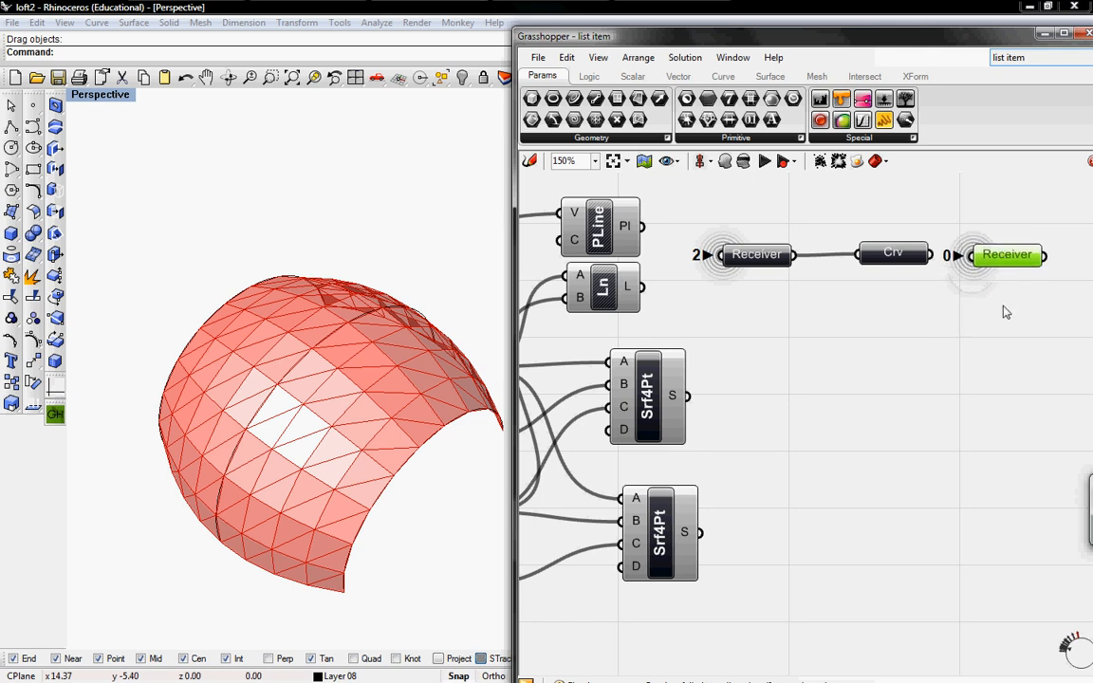
Make the radius slider produce integers over the range 0 to 12
{"action": "left_click", "coordinate": [771, 75]}
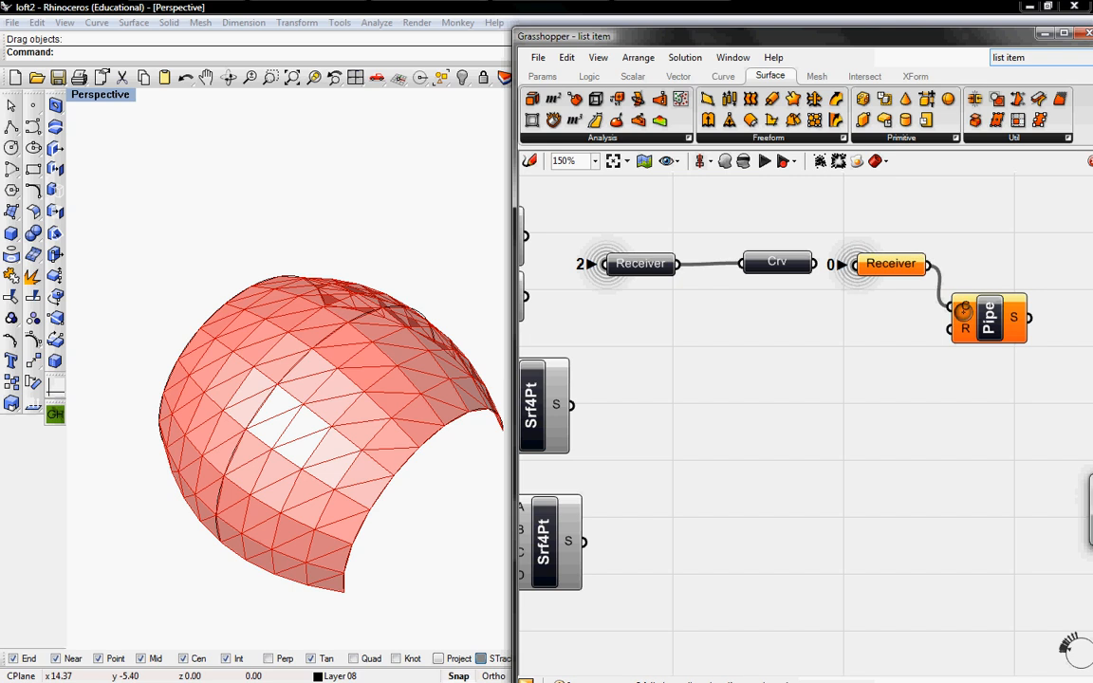
{"action": "left_click", "coordinate": [543, 76]}
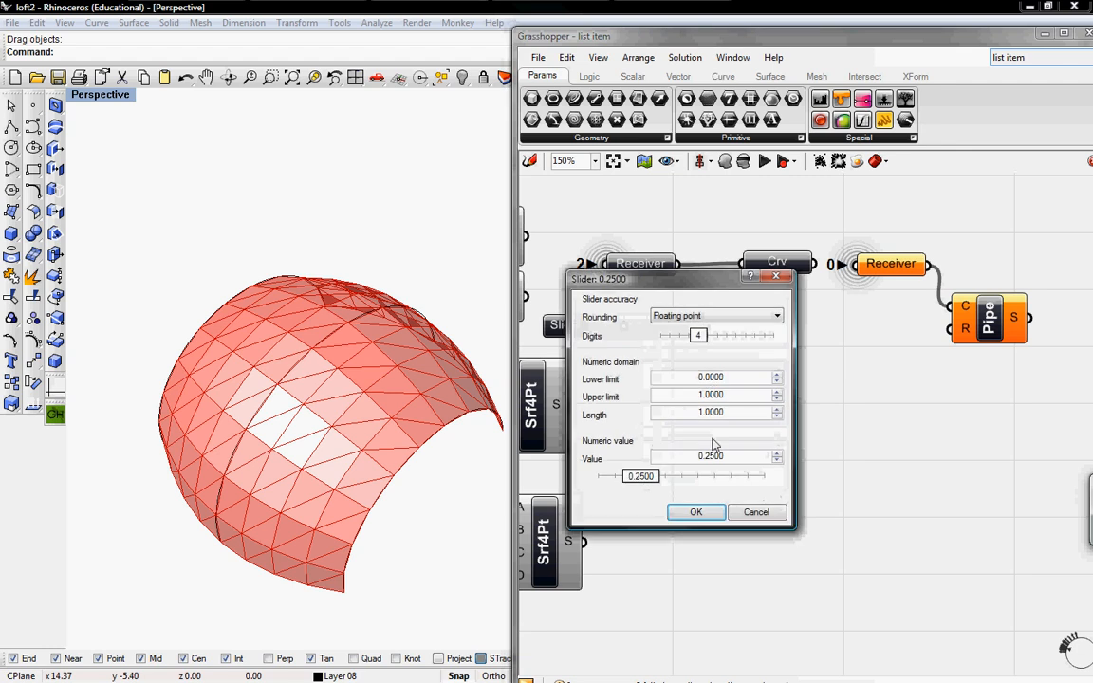
{"action": "left_click", "coordinate": [717, 315]}
{"action": "type", "text": "12"}
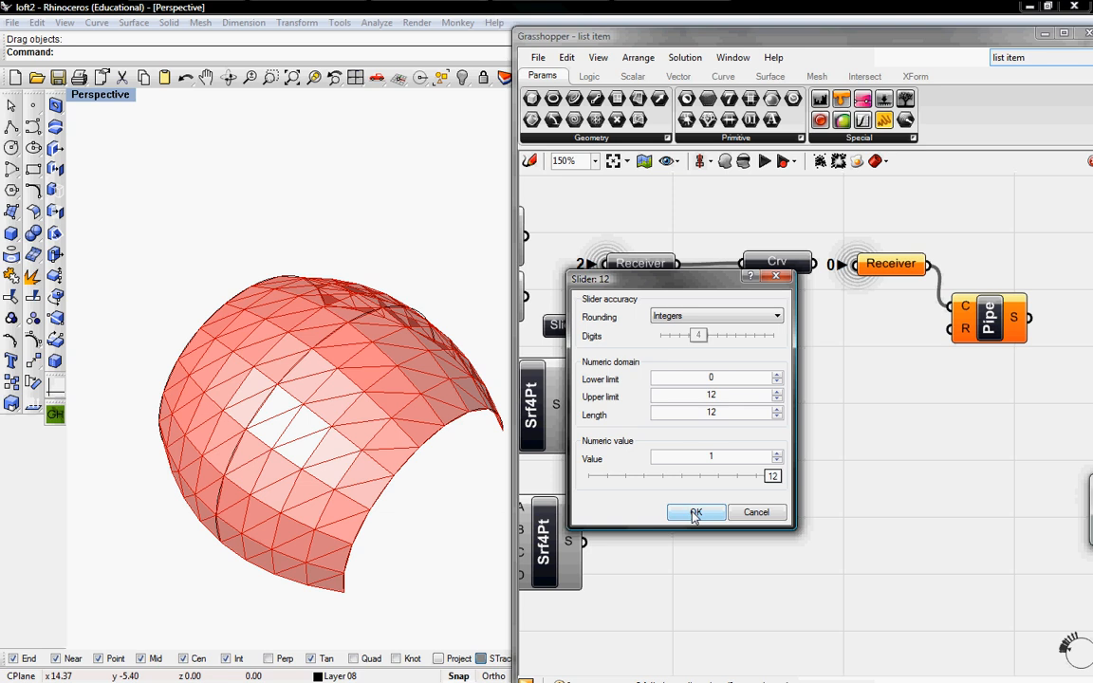
{"action": "left_click", "coordinate": [695, 512]}
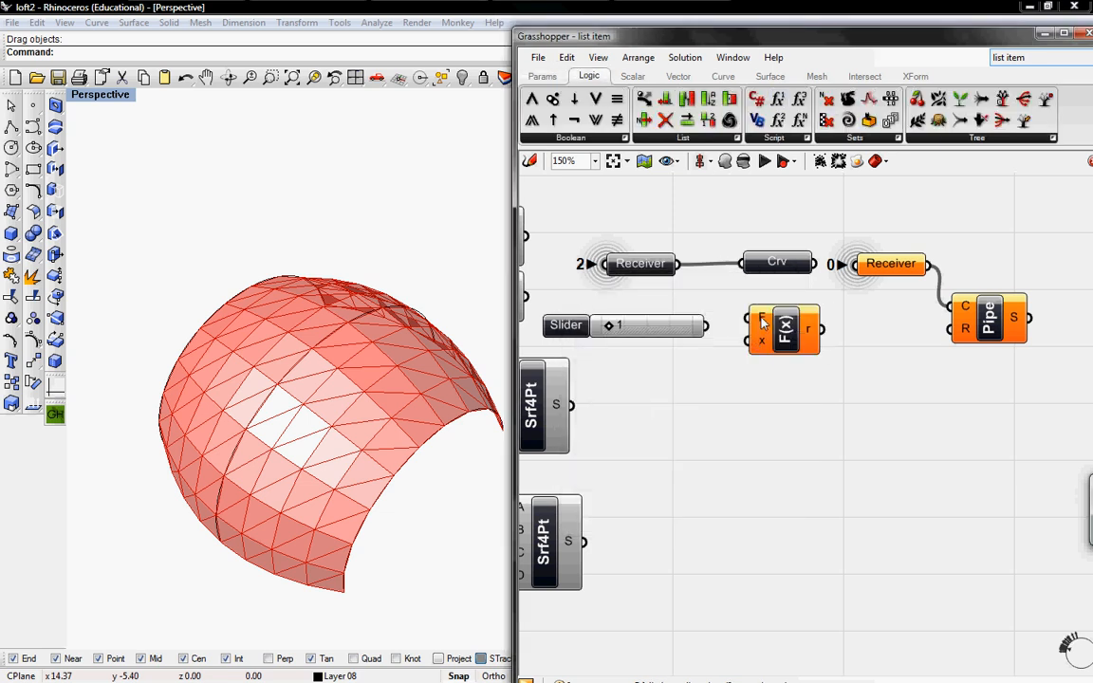
Set the Expression component's formula that scales the slider value into the Pipe radius
{"action": "right_click", "coordinate": [763, 326]}
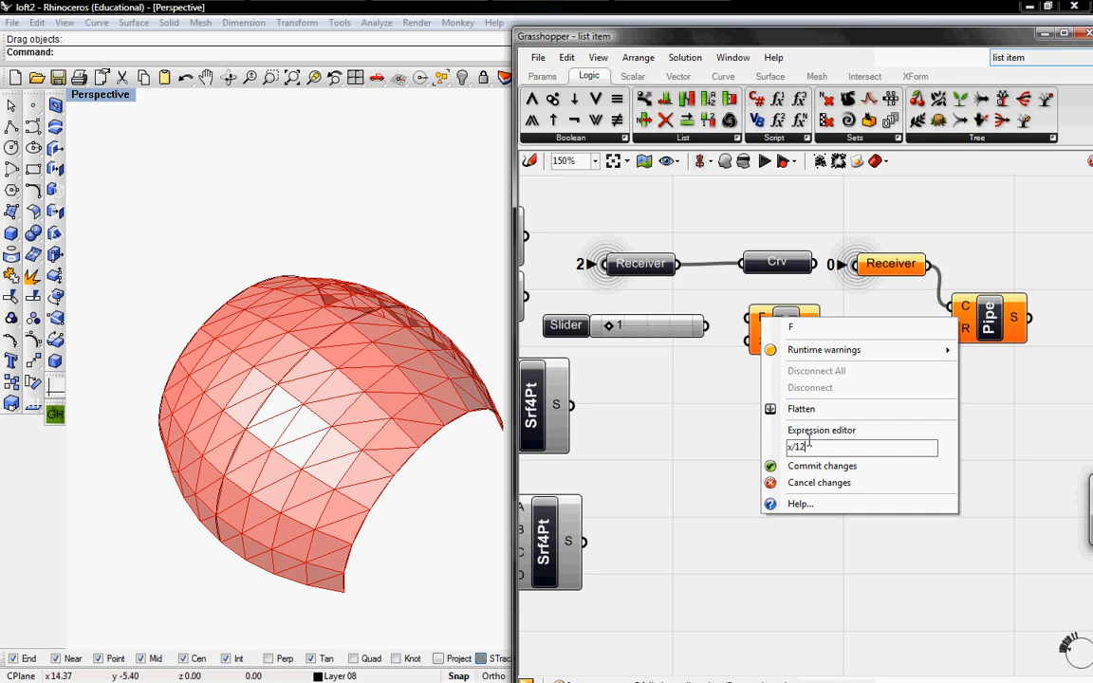
{"action": "left_click", "coordinate": [819, 465]}
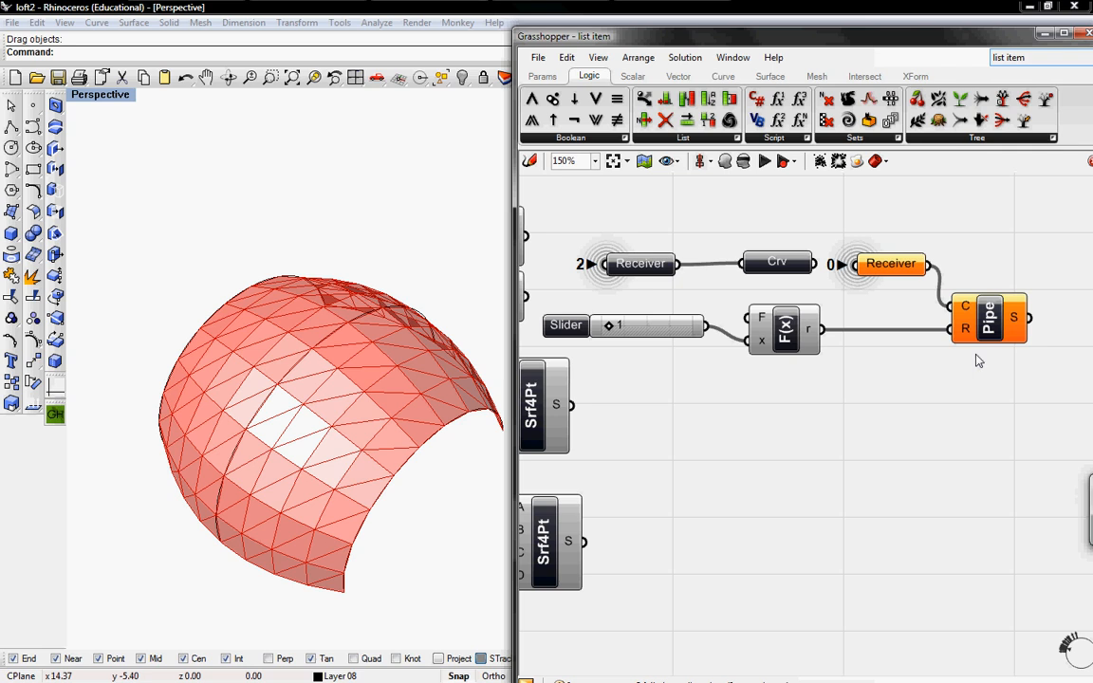
{"action": "left_click", "coordinate": [542, 76]}
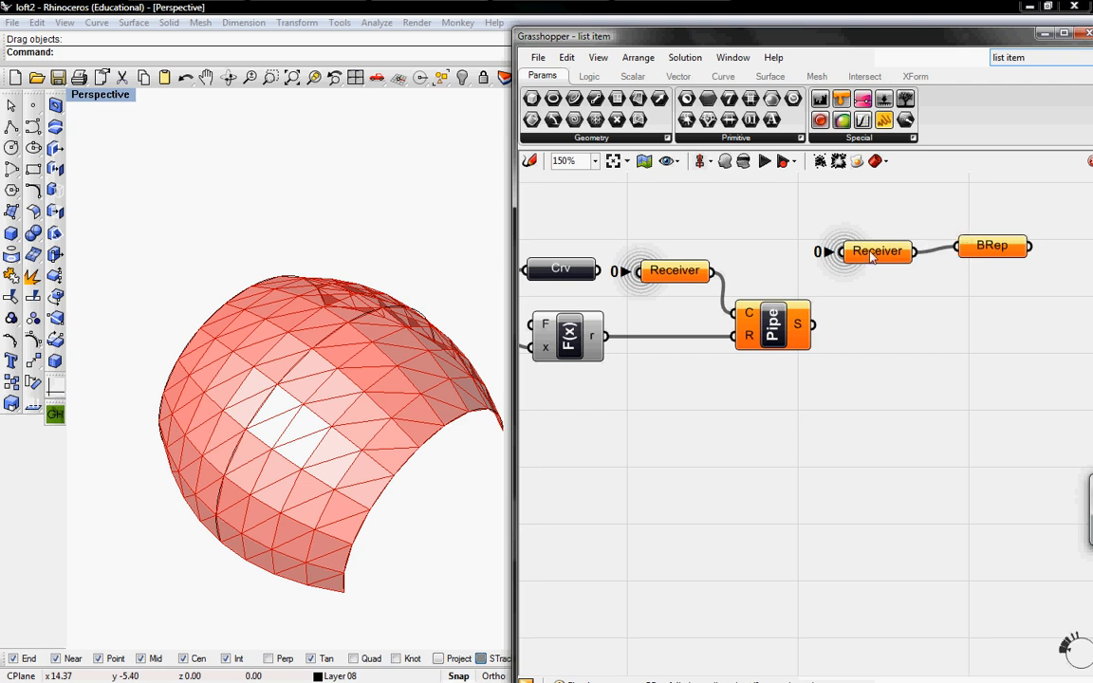
Rename the pipe's BRep parameter to 'Piped structure' and the curve parameter to 'structure'
{"action": "right_click", "coordinate": [990, 245]}
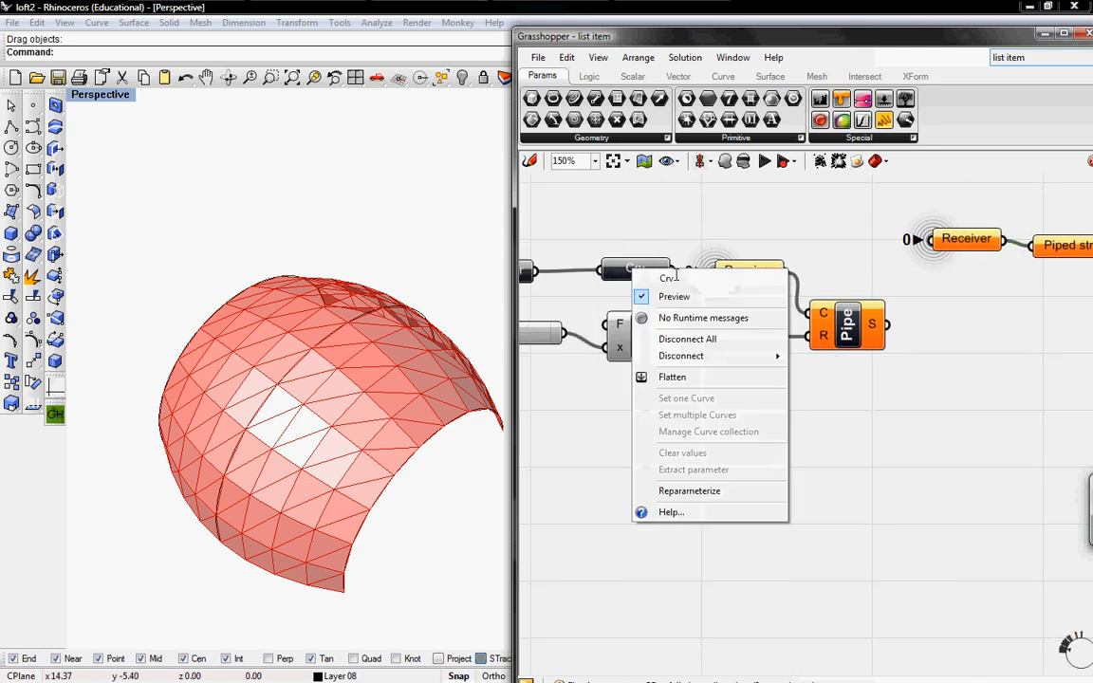
{"action": "type", "text": "structure"}
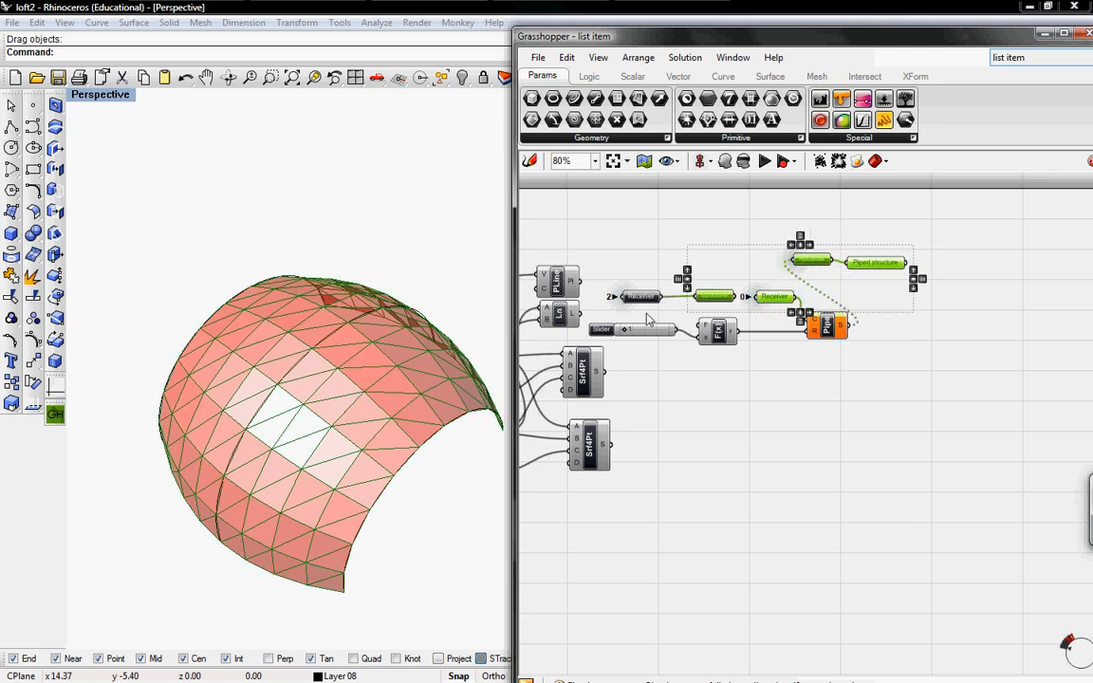
Rename the receiver feeding the pipe to 'Receiver to Pipe' and preview the structure curves
{"action": "scroll", "scroll_direction": "down", "scroll_amount": 3}
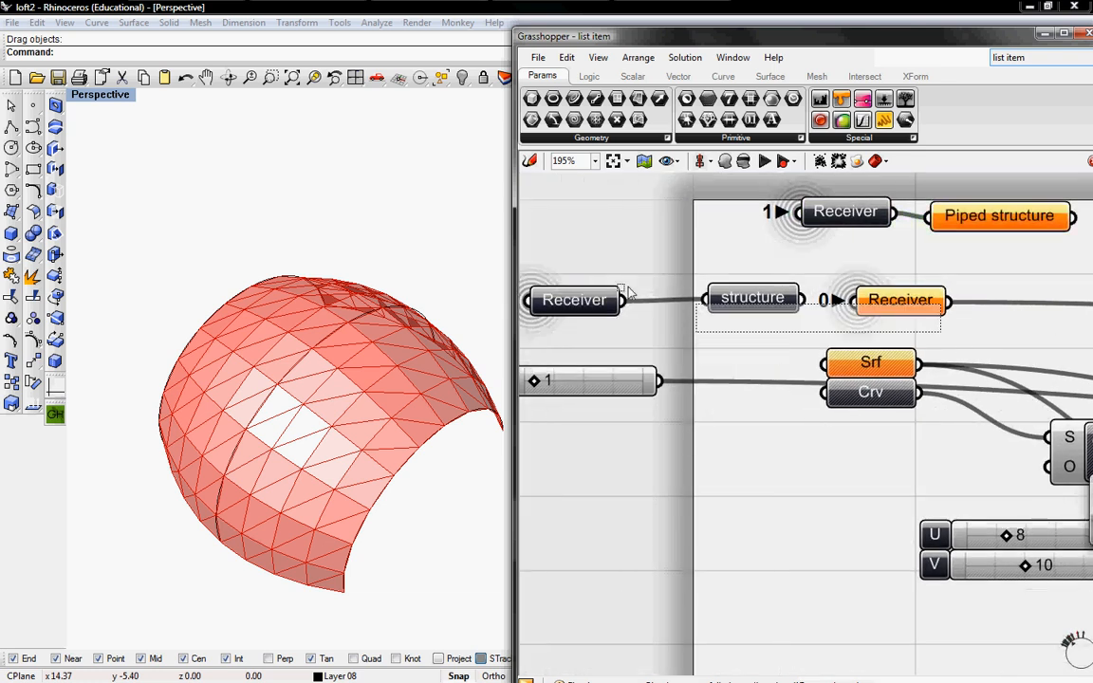
{"action": "left_click", "coordinate": [588, 379]}
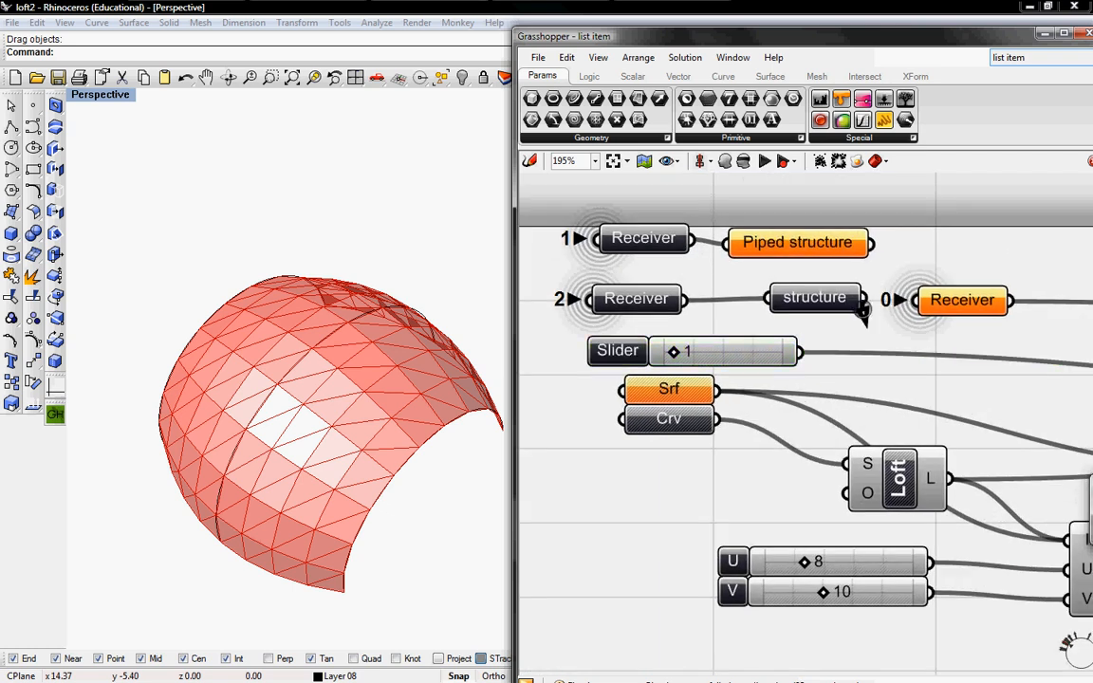
{"action": "scroll", "scroll_direction": "down", "scroll_amount": 3}
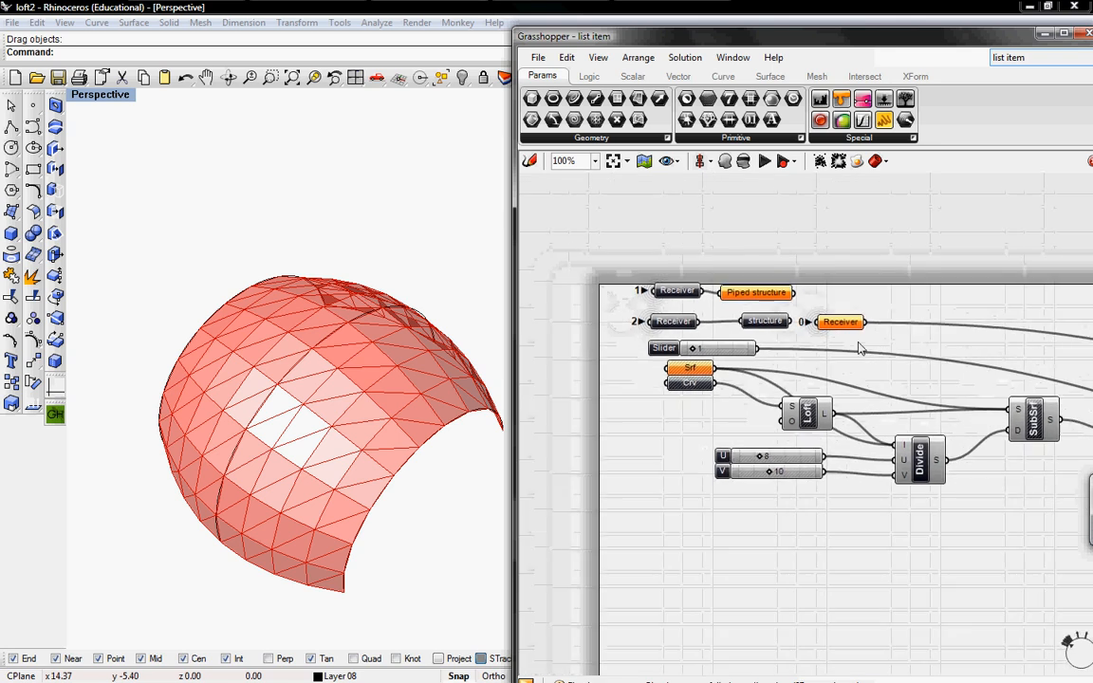
{"action": "right_click", "coordinate": [839, 321]}
{"action": "type", "text": " to Pipe"}
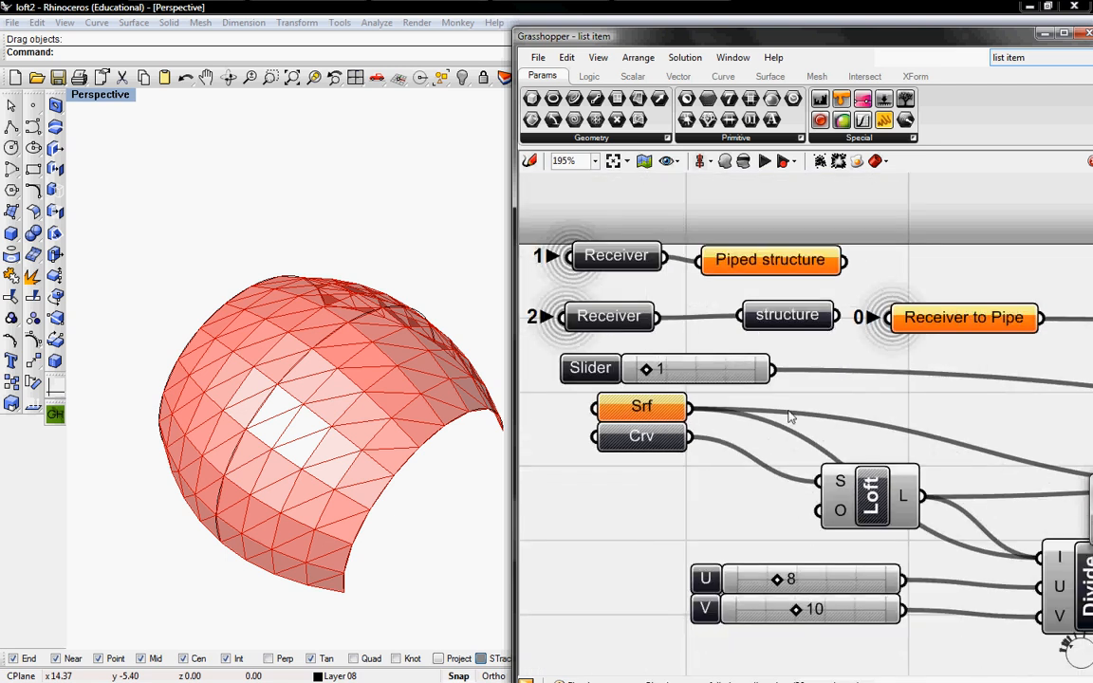
{"action": "mouse_move", "coordinate": [880, 341]}
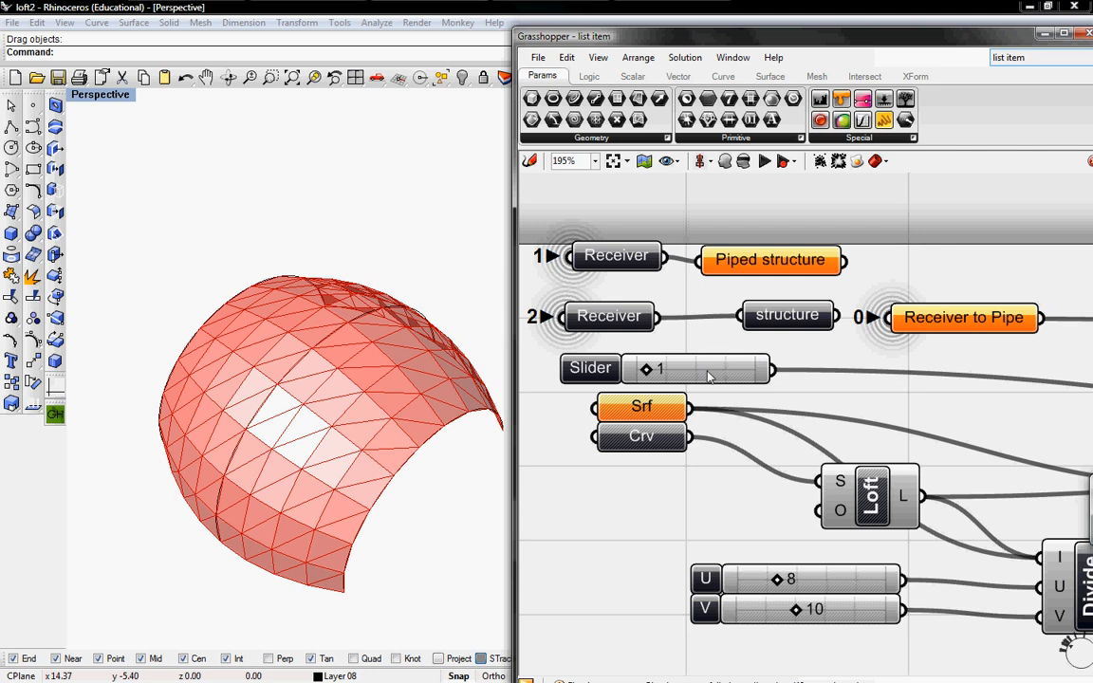
{"action": "left_click", "coordinate": [787, 315]}
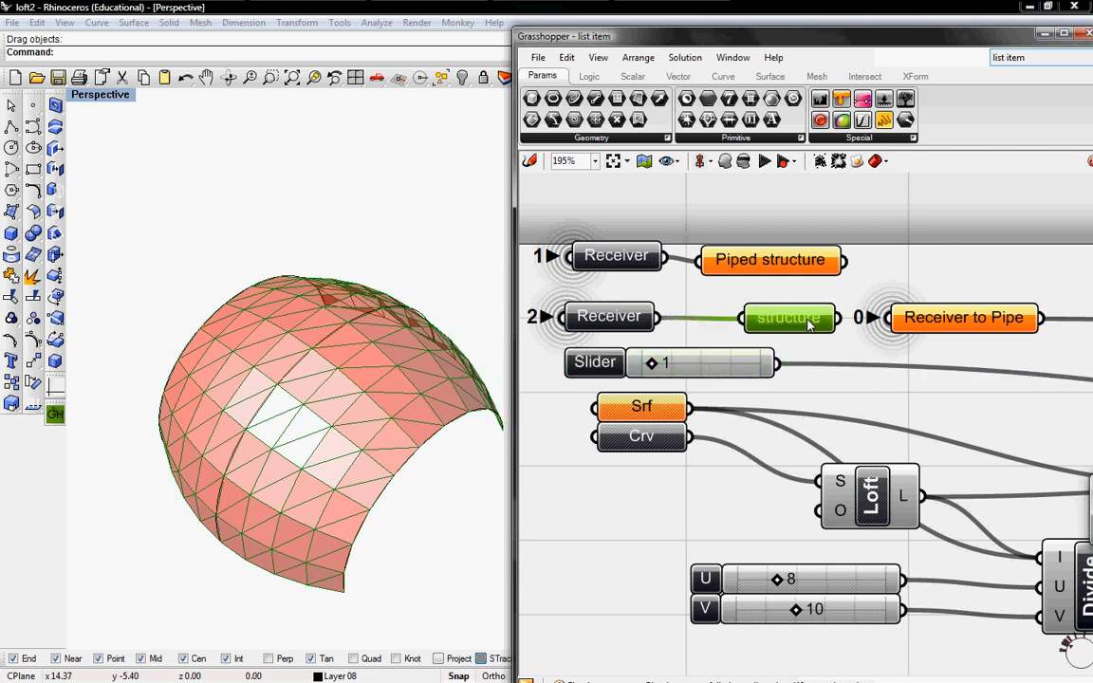
{"action": "mouse_move", "coordinate": [845, 330]}
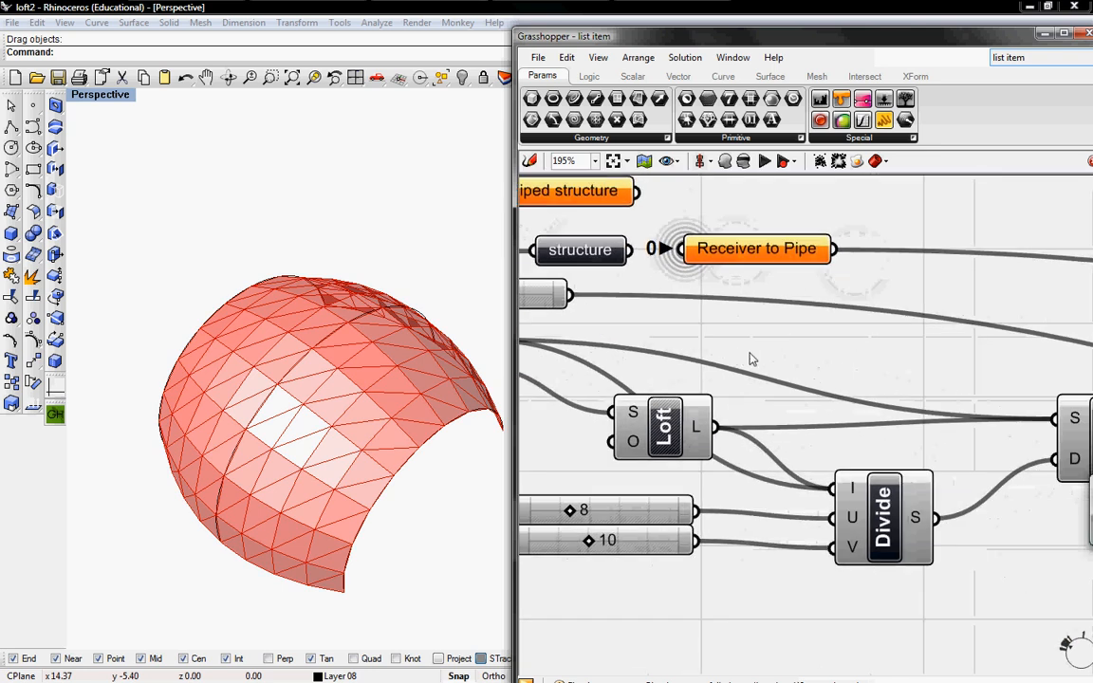
{"action": "scroll", "scroll_direction": "down", "scroll_amount": 3}
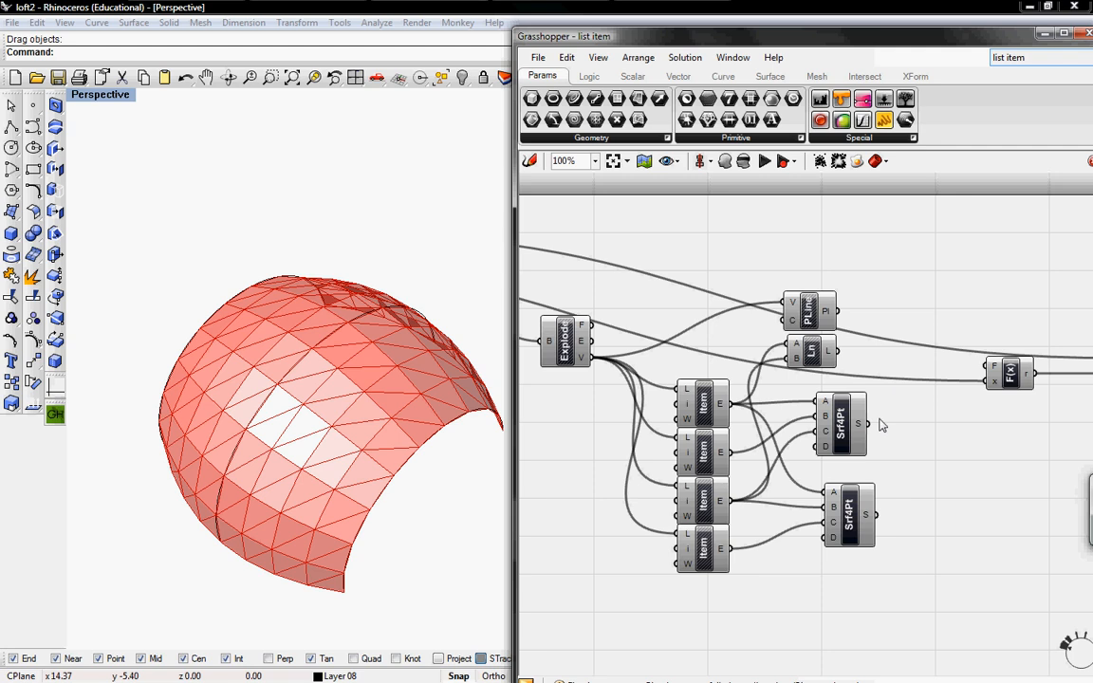
{"action": "scroll", "scroll_direction": "up", "scroll_amount": 3}
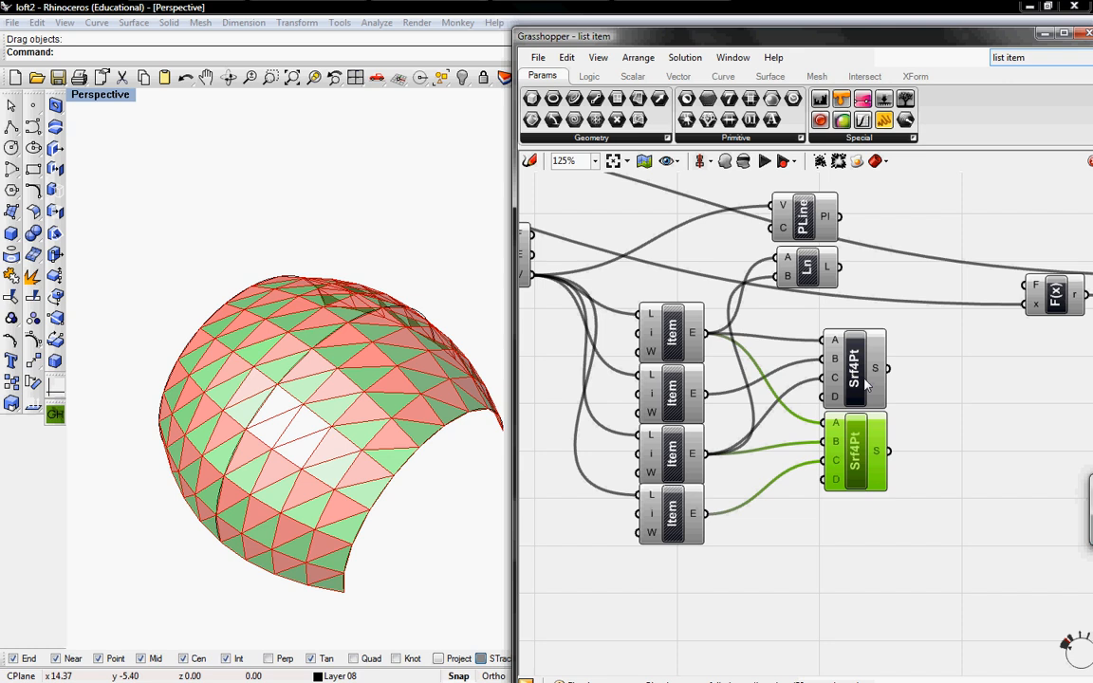
{"action": "mouse_move", "coordinate": [757, 336]}
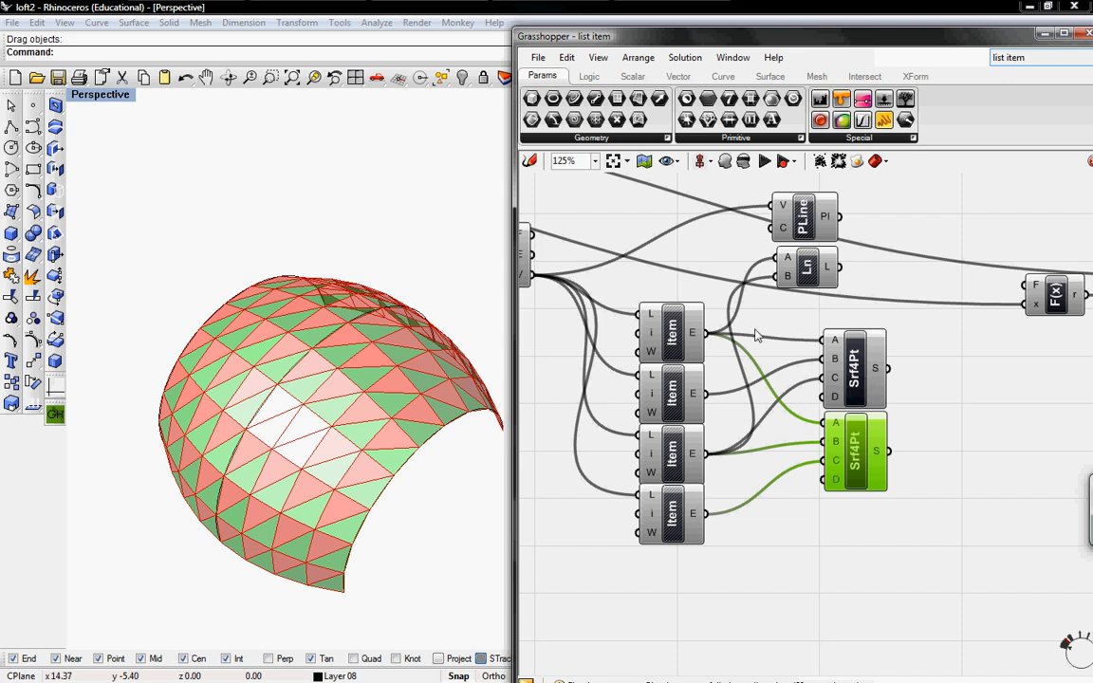
{"action": "mouse_move", "coordinate": [767, 478]}
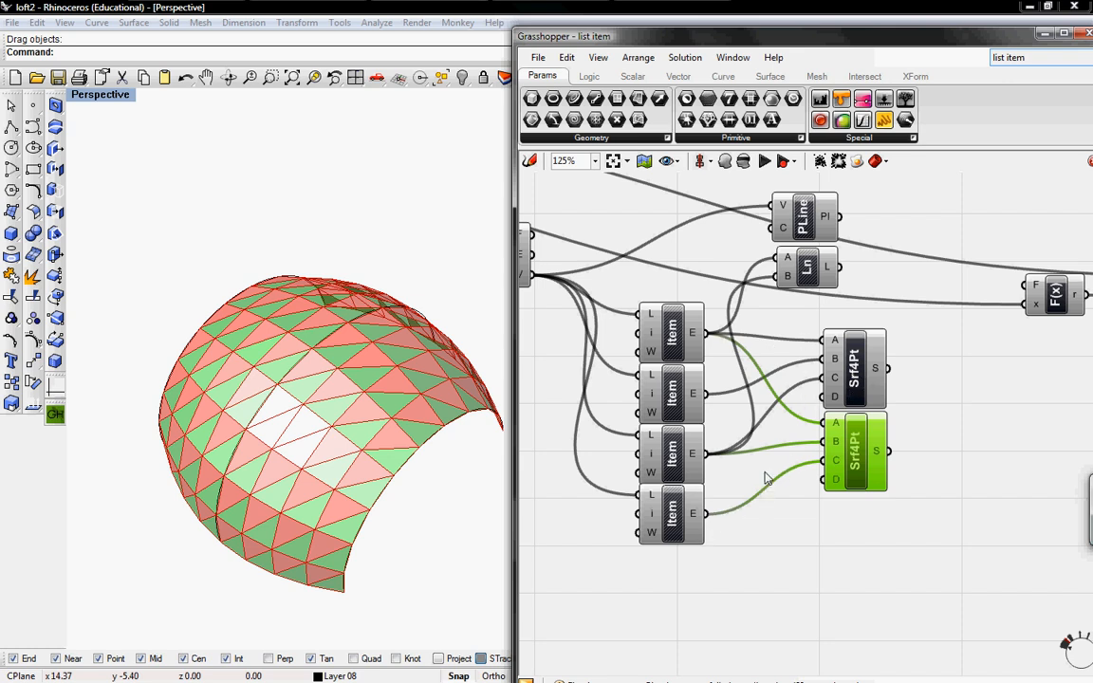
{"action": "scroll", "scroll_direction": "down", "scroll_amount": 3}
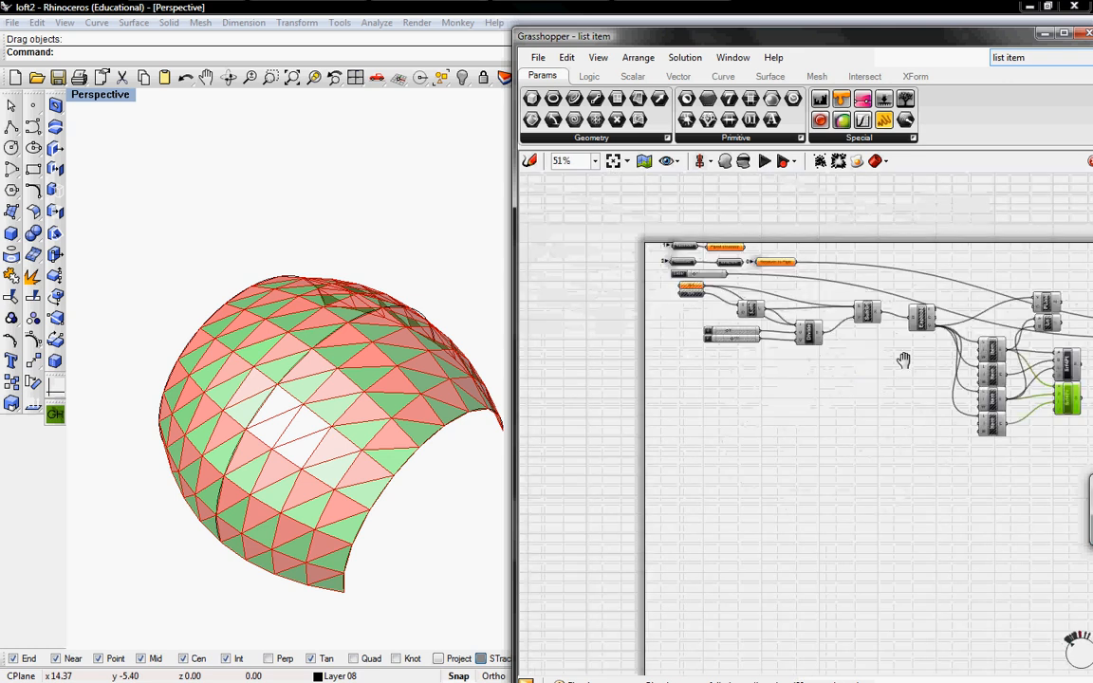